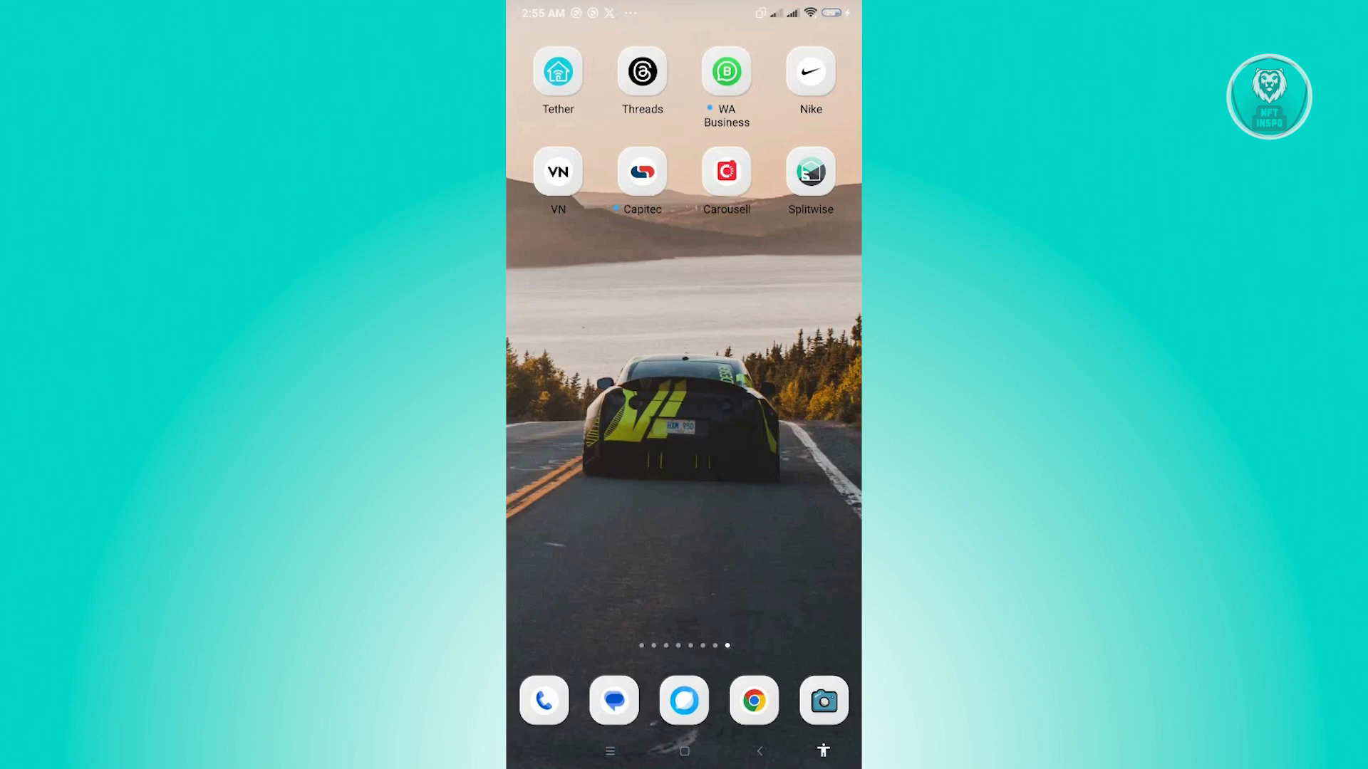
Launch Splitwise from the Android home screen.
{"action": "left_click", "coordinate": [809, 171]}
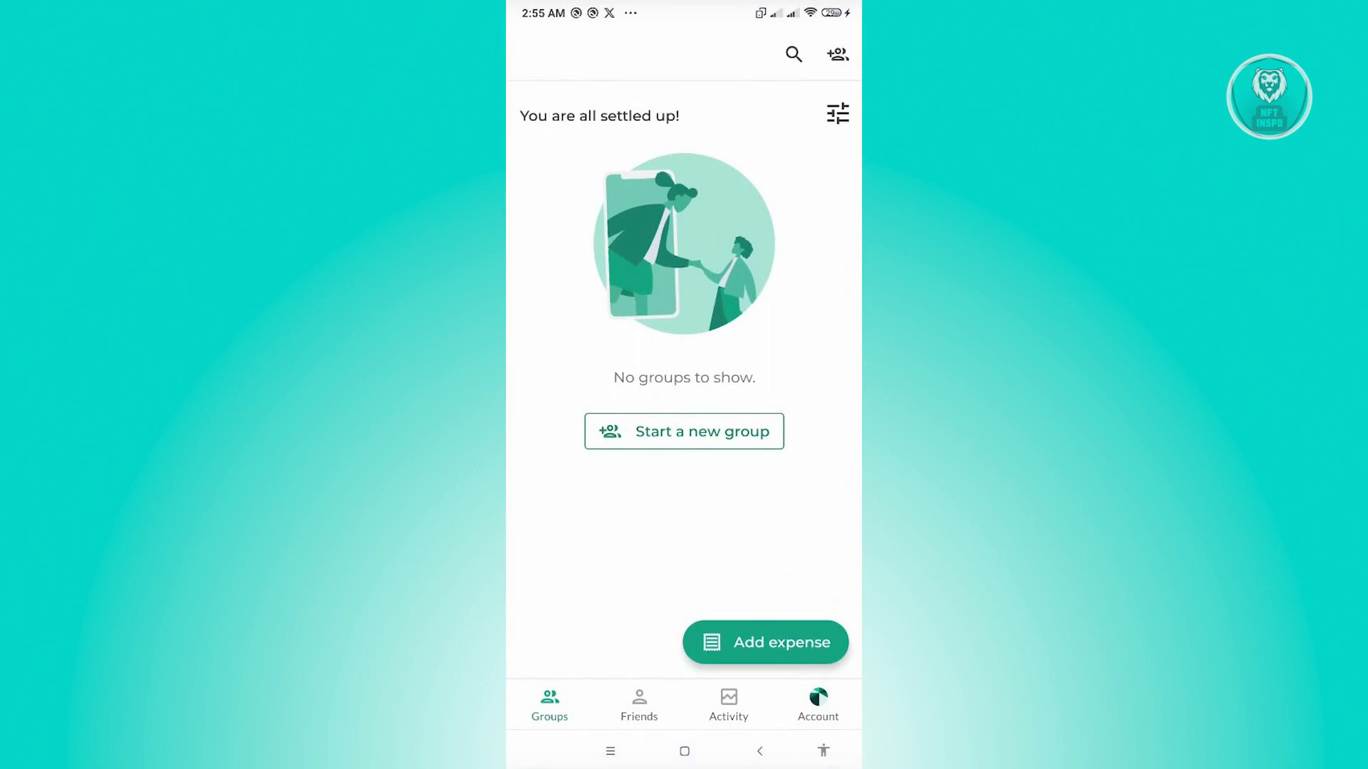
{"action": "left_click", "coordinate": [639, 705]}
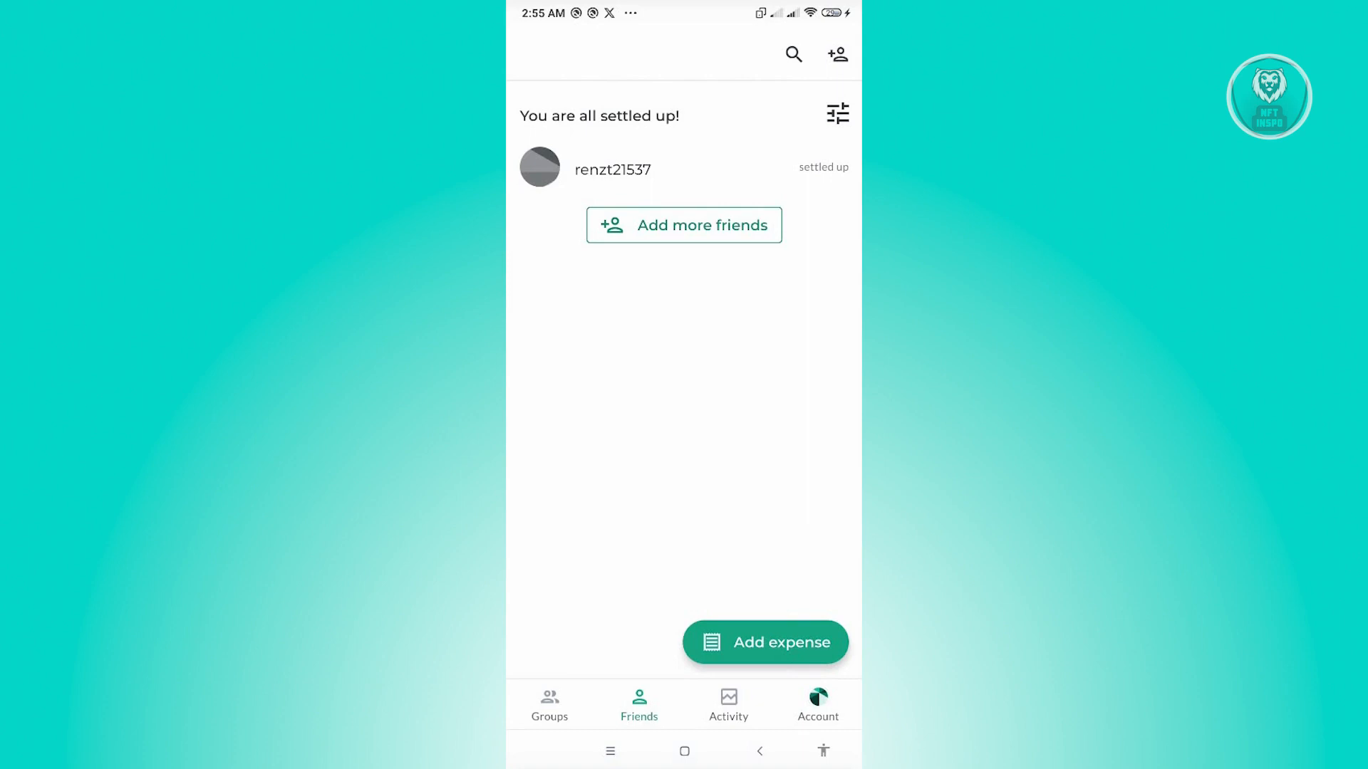
{"action": "left_click", "coordinate": [684, 225]}
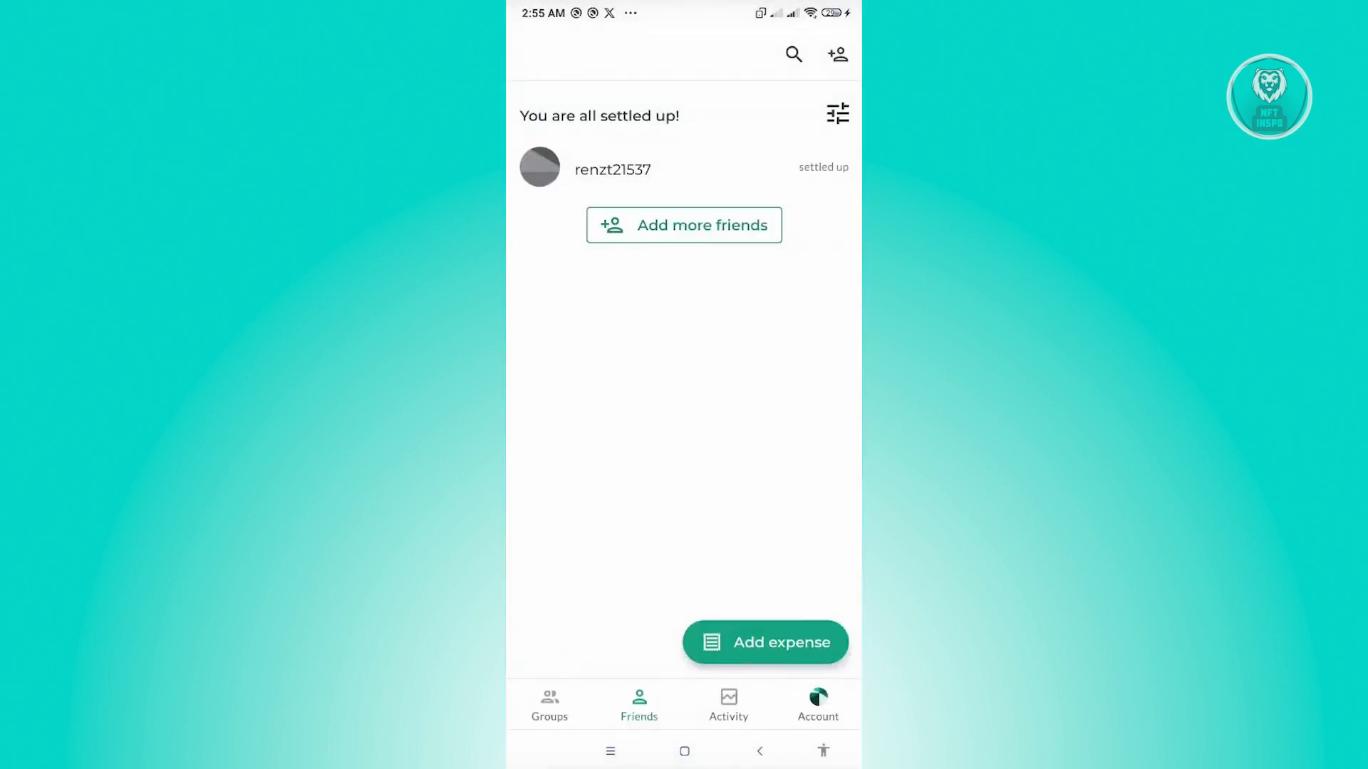
{"action": "left_click", "coordinate": [613, 170]}
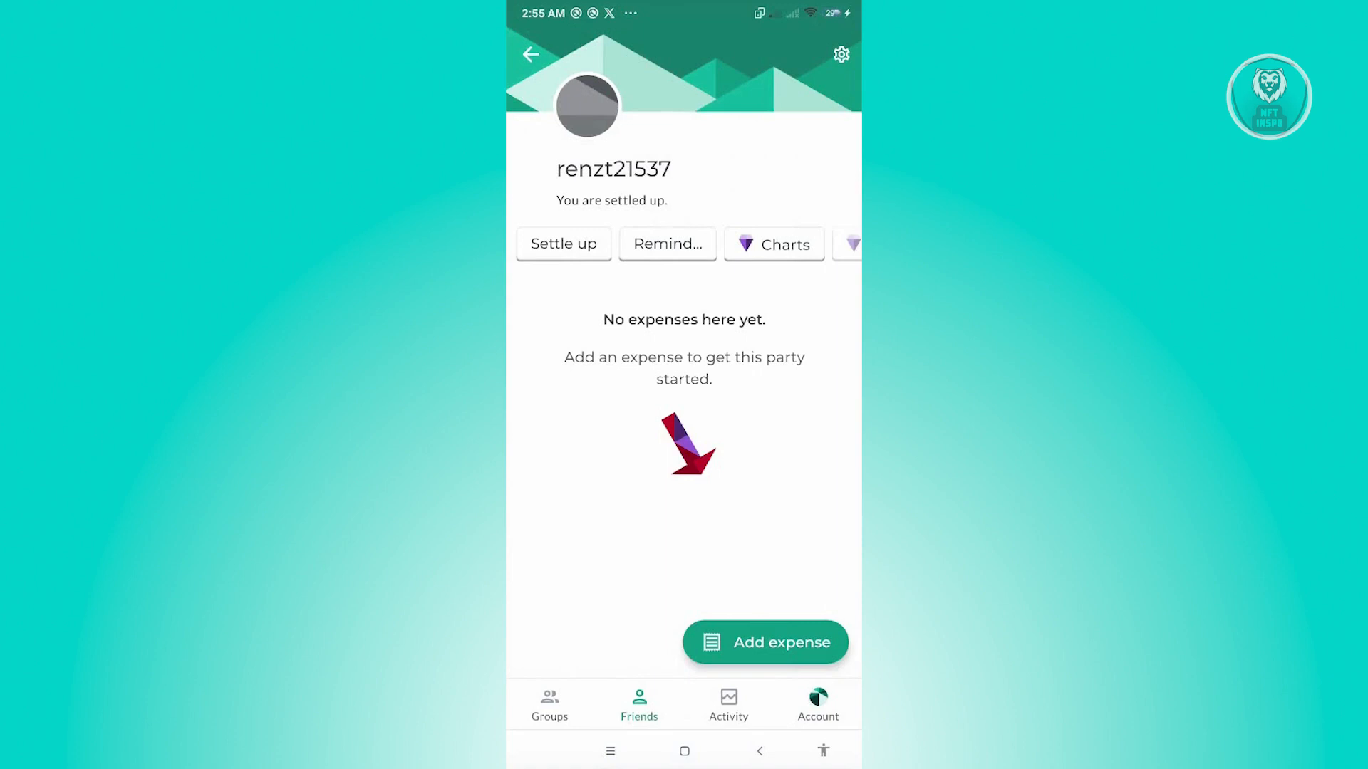
{"action": "left_click", "coordinate": [763, 643]}
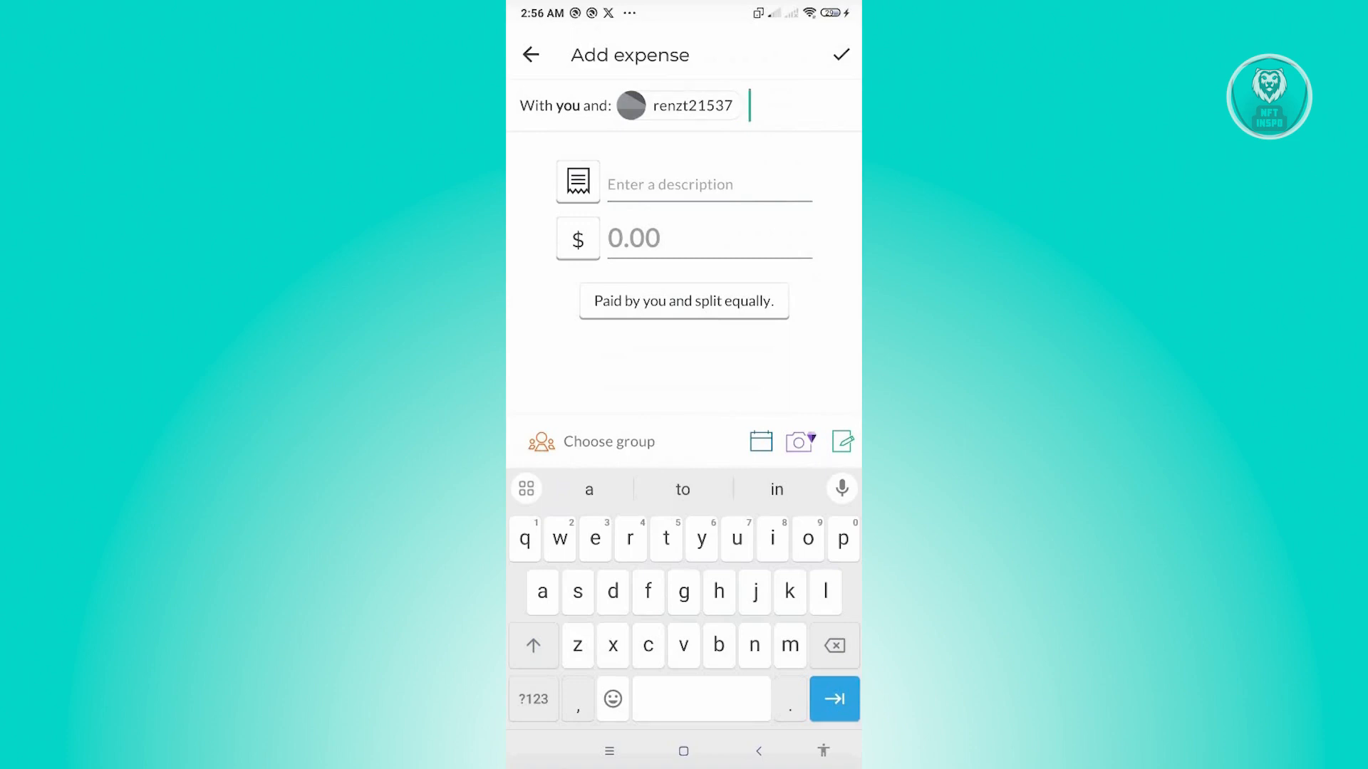
Enter an amount of 100 and open the split options.
{"action": "left_click", "coordinate": [707, 184]}
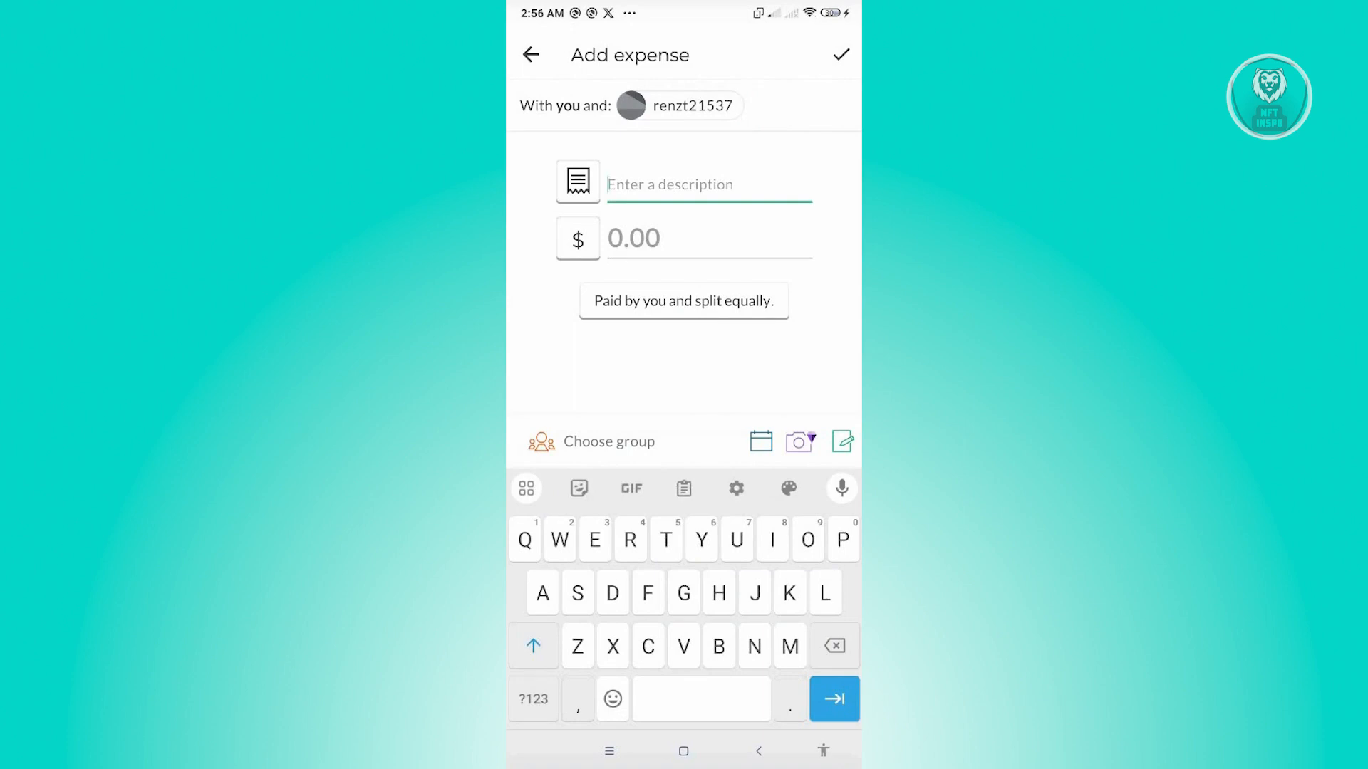
{"action": "left_click", "coordinate": [708, 238]}
{"action": "type", "text": "10"}
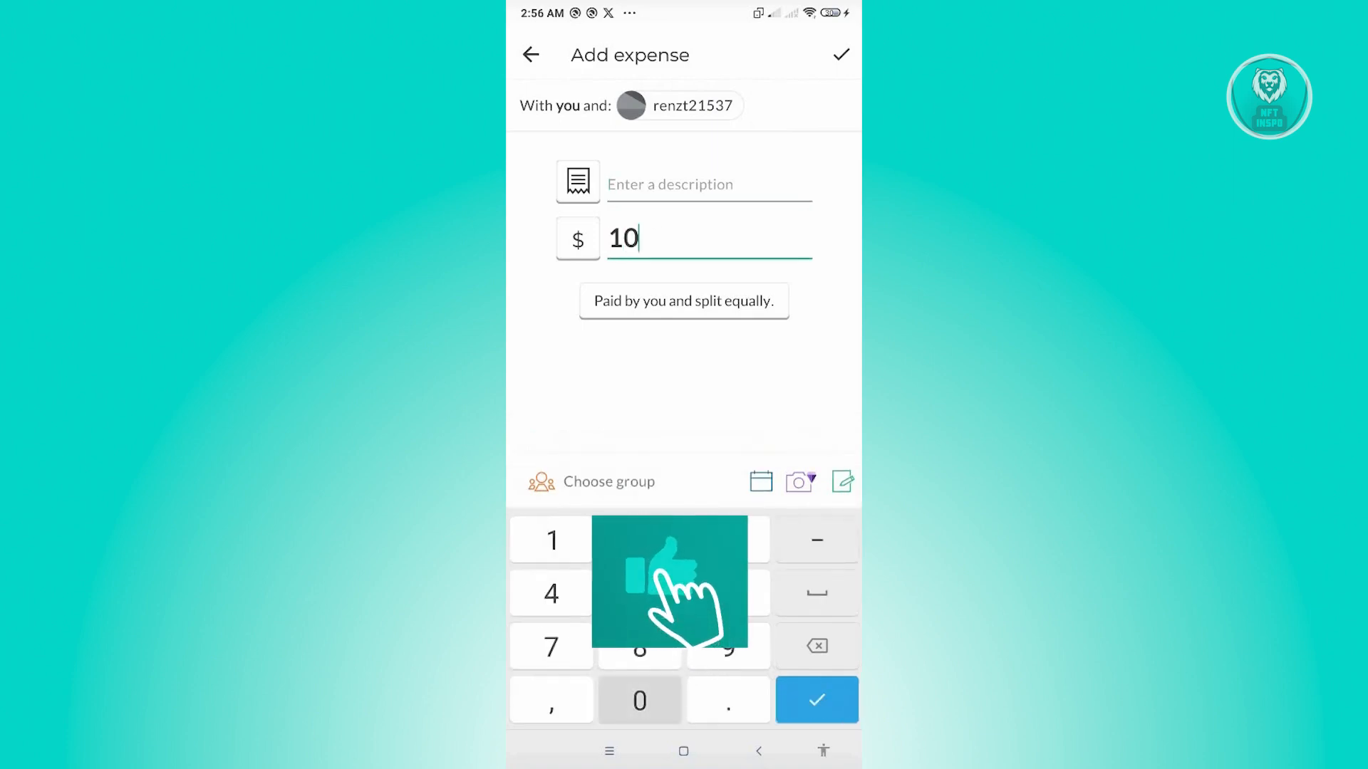
{"action": "left_click", "coordinate": [640, 700]}
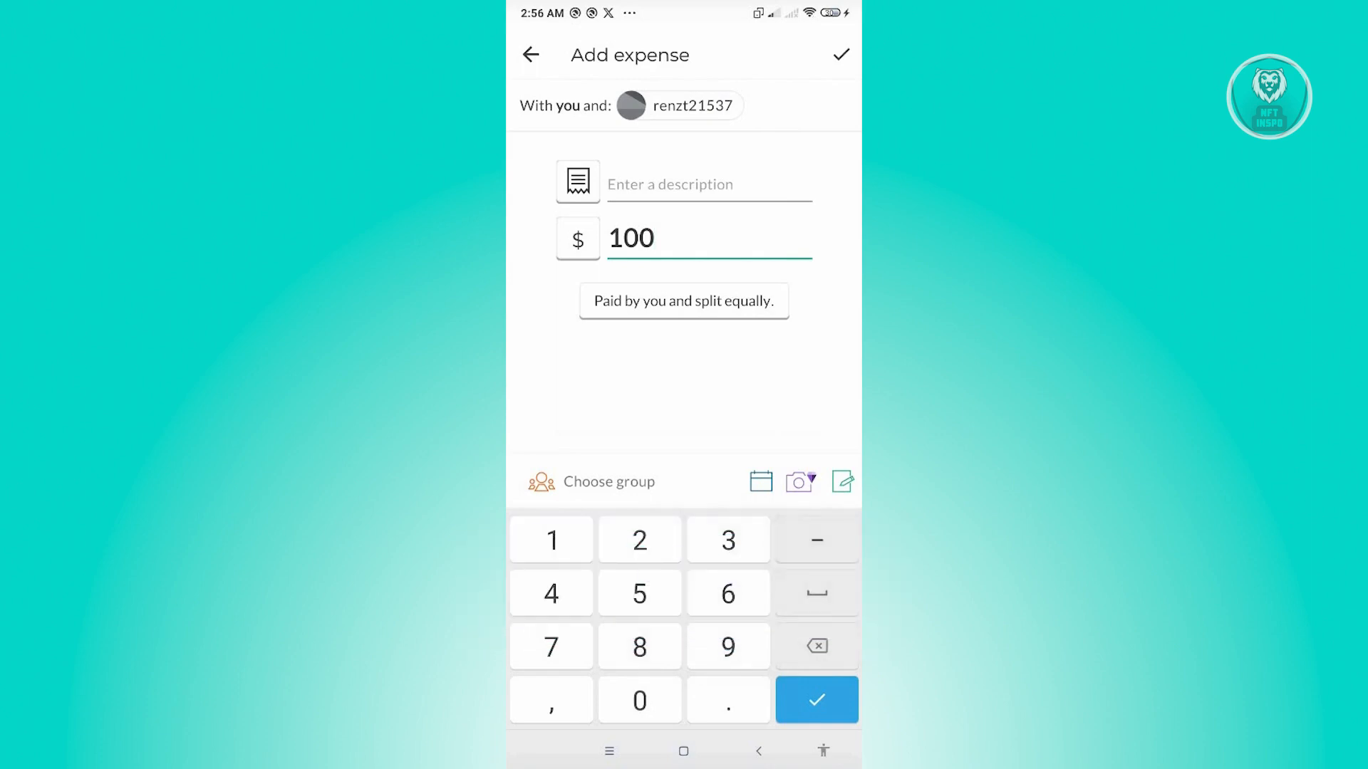
{"action": "left_click", "coordinate": [683, 300]}
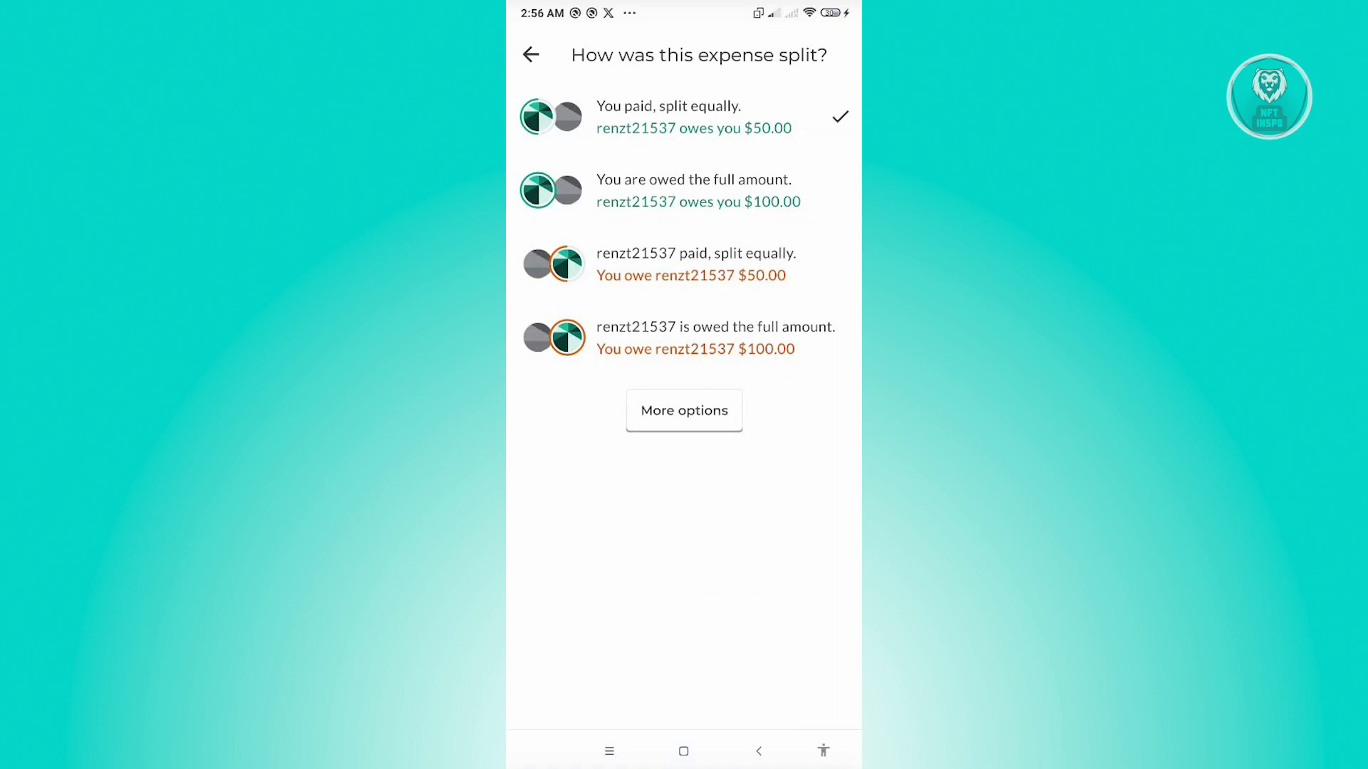
Keep 'You paid, split equally' and attempt to save the expense.
{"action": "left_click", "coordinate": [529, 54]}
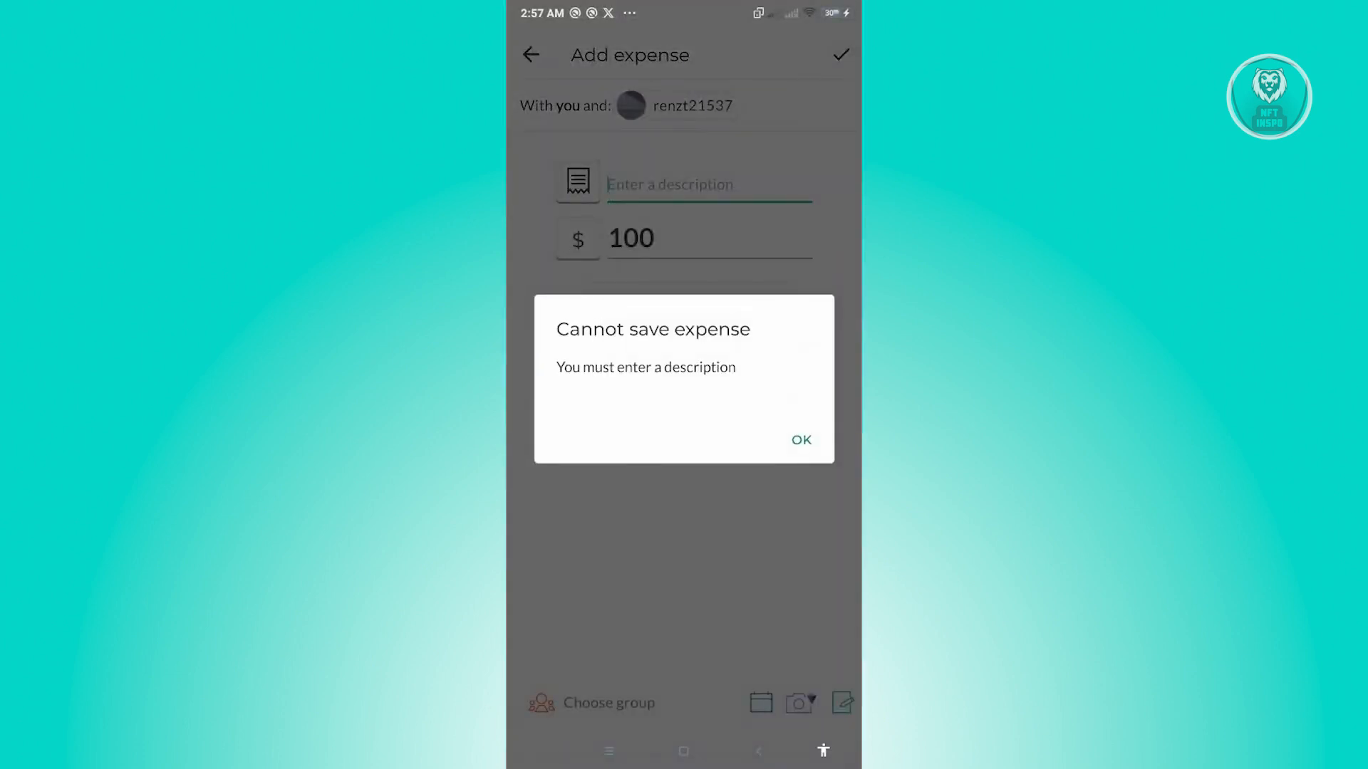
Dismiss the warning, enter 'Test' as the description, and save.
{"action": "left_click", "coordinate": [799, 440]}
{"action": "type", "text": "Te"}
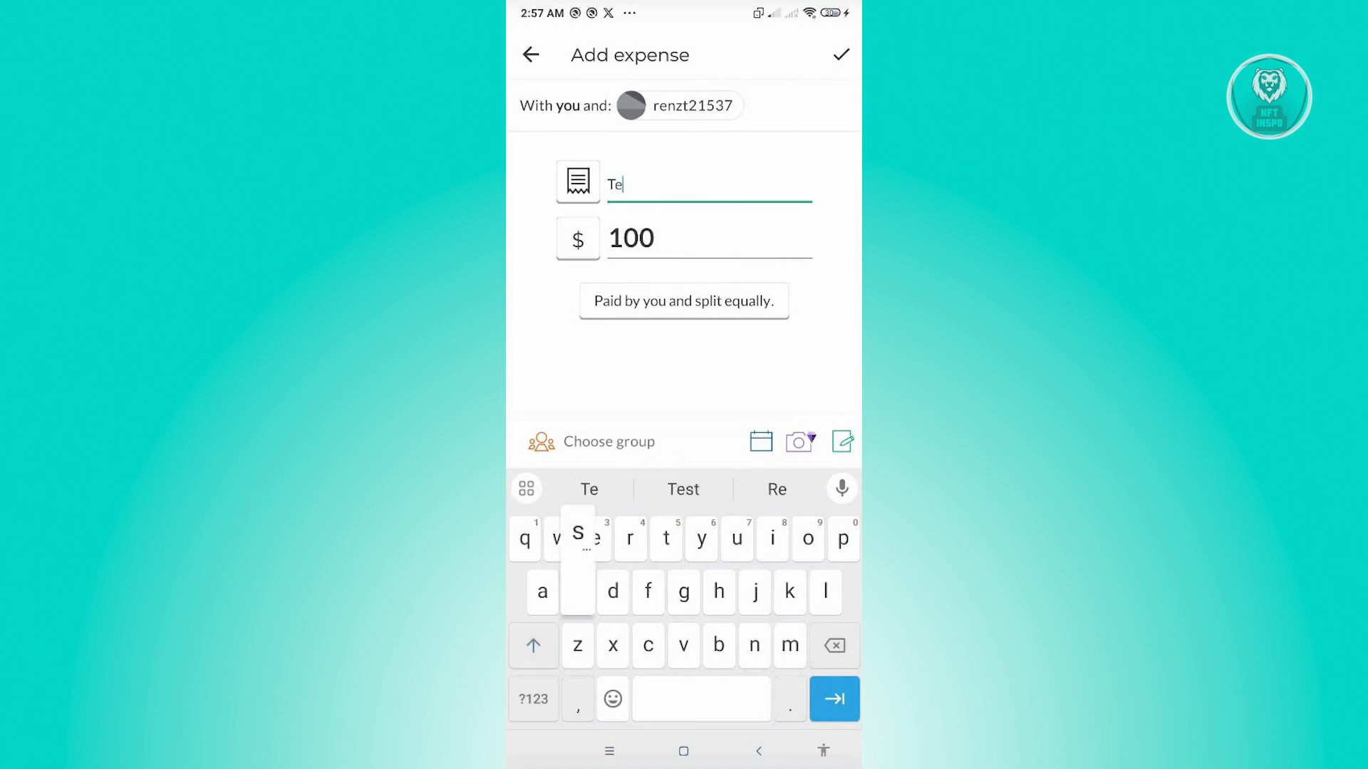
{"action": "left_click", "coordinate": [839, 54]}
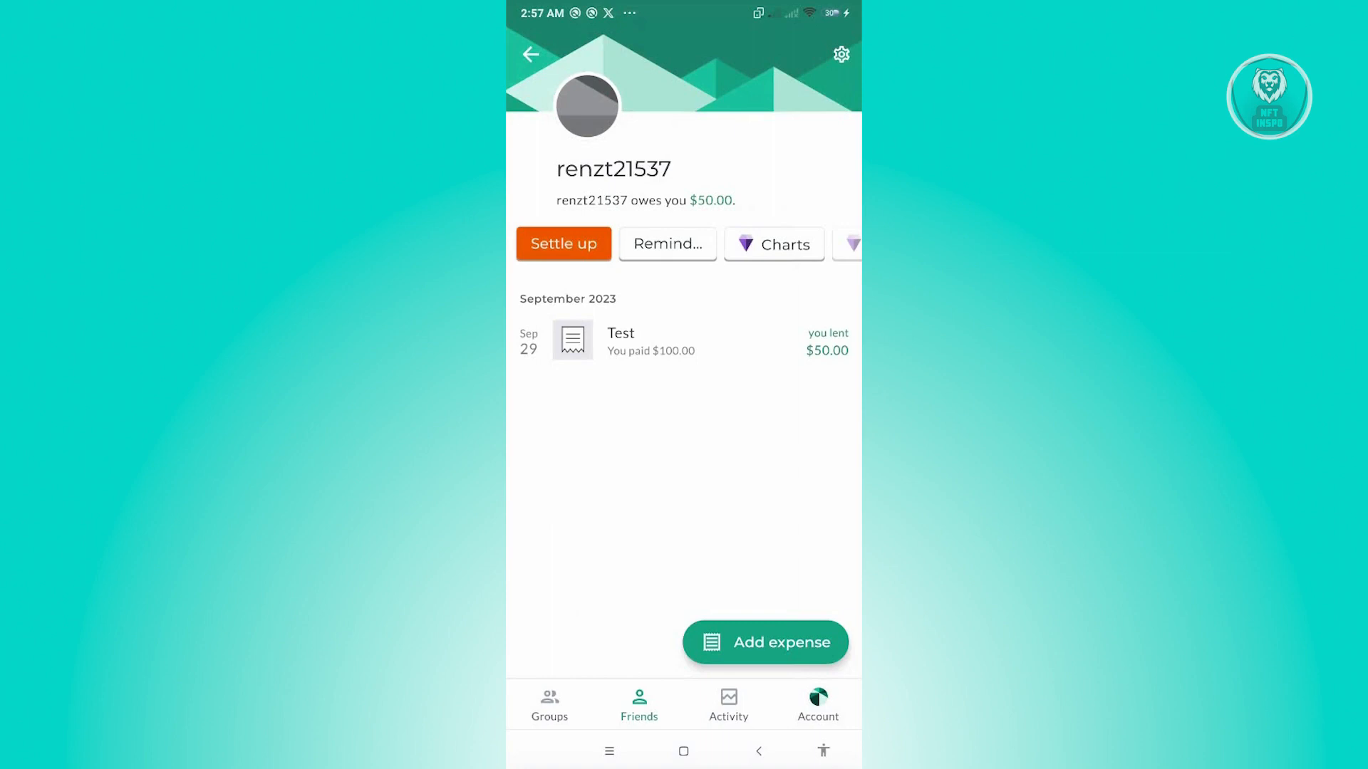
{"action": "left_click", "coordinate": [764, 643]}
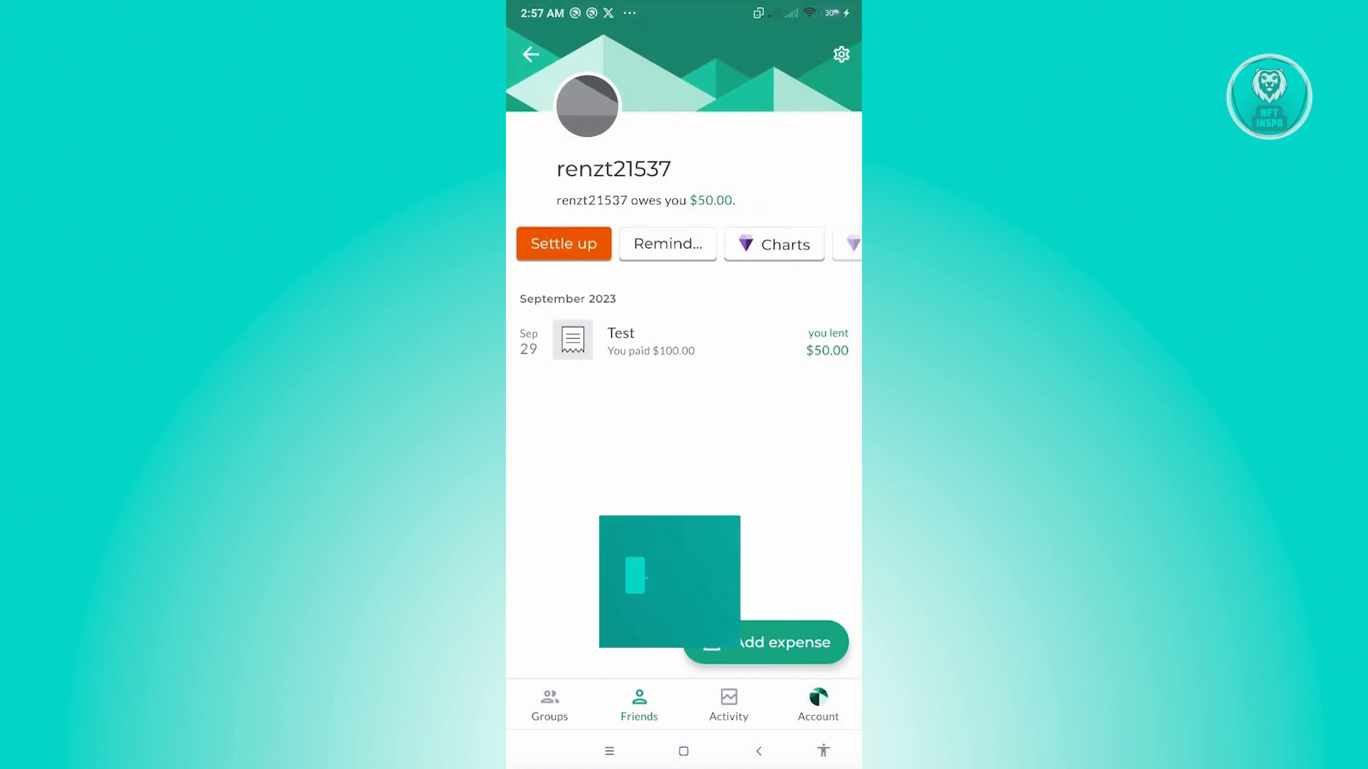